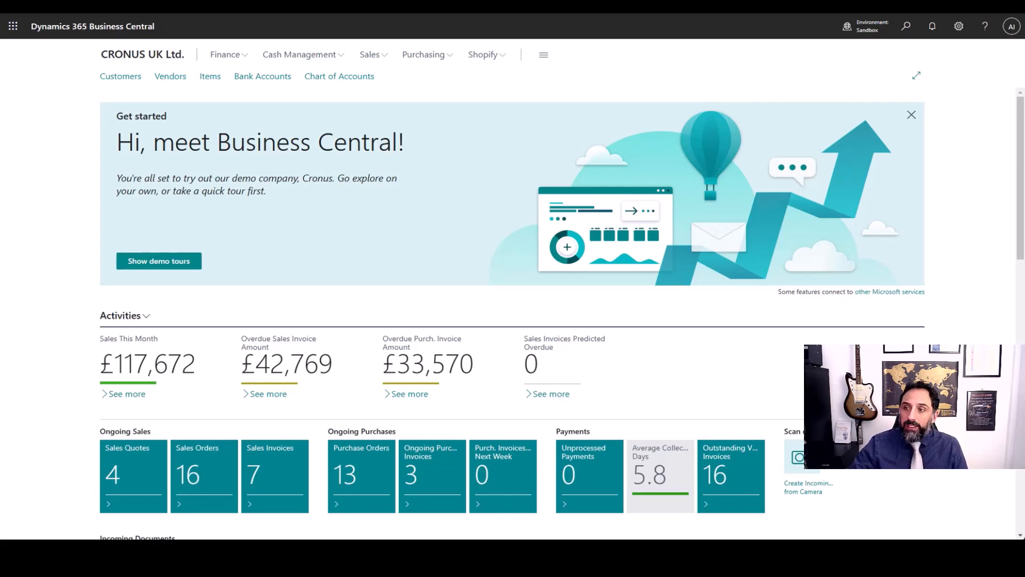
Step: Search for 'locat' and open the Locations page to reach the Manchester location
click(906, 26)
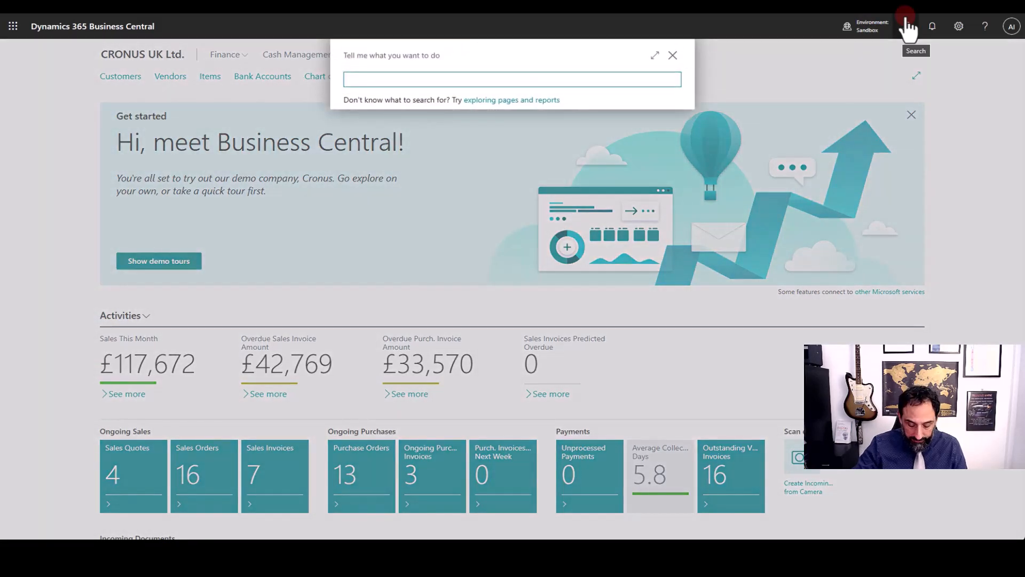
text(locat)
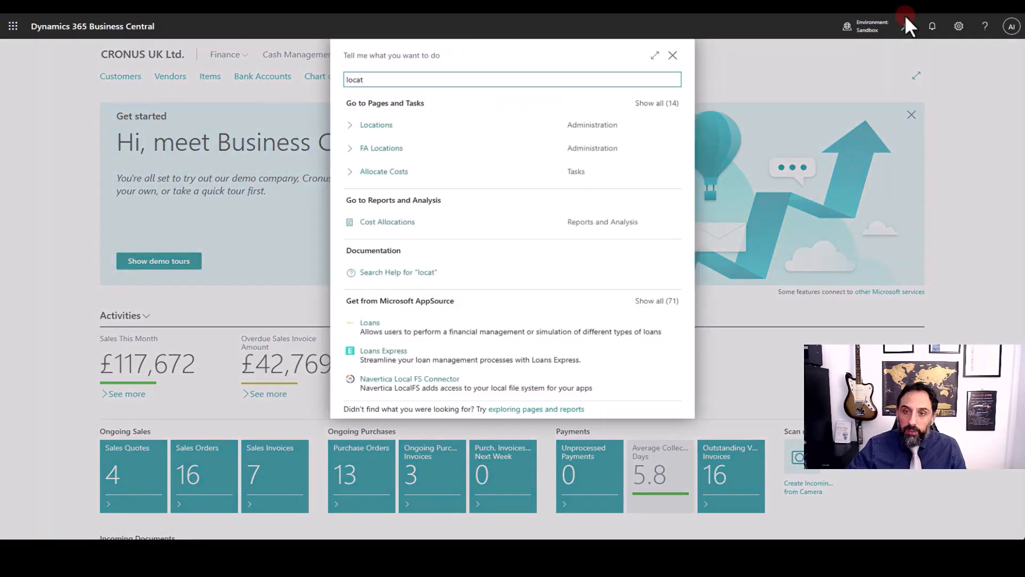
click(376, 125)
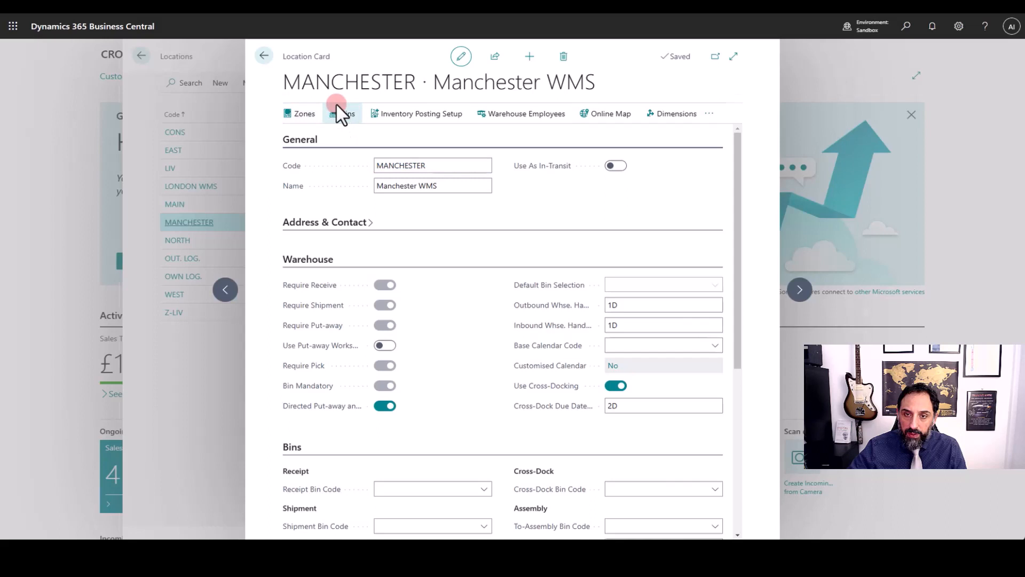
Step: Open Manchester's bins and view the full bin type list for bin B04D
click(341, 113)
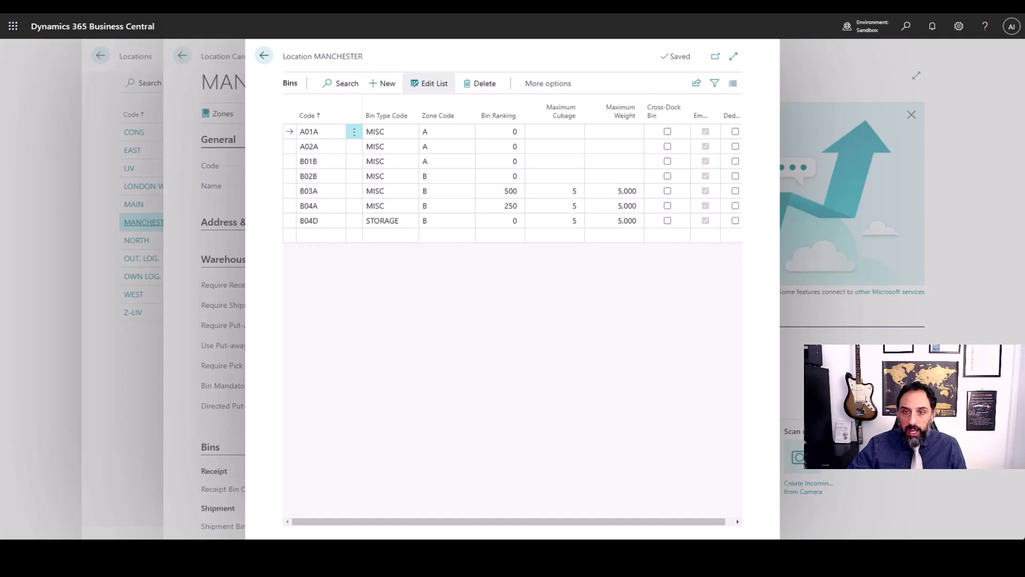
mouse_move(386, 115)
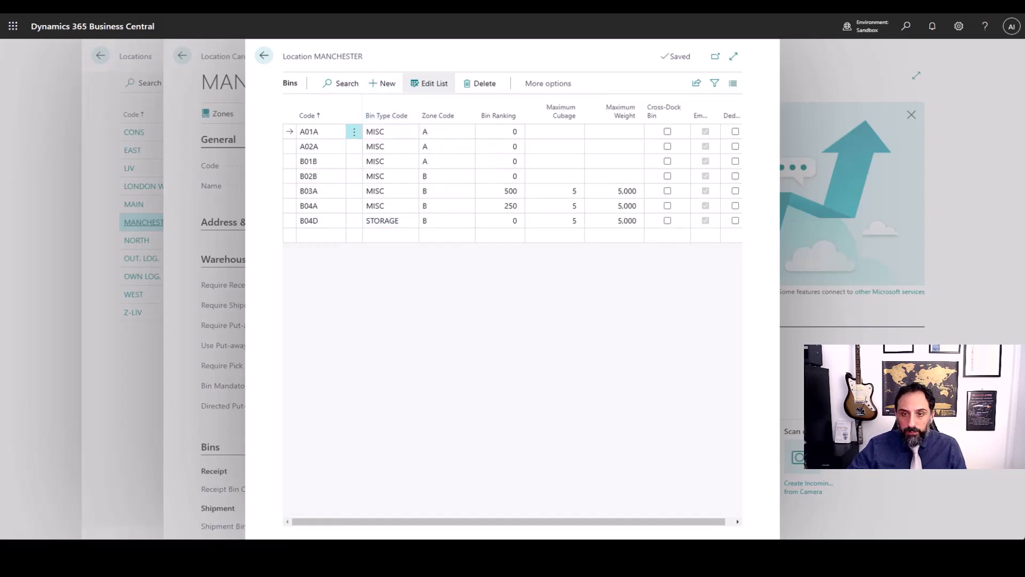
click(411, 221)
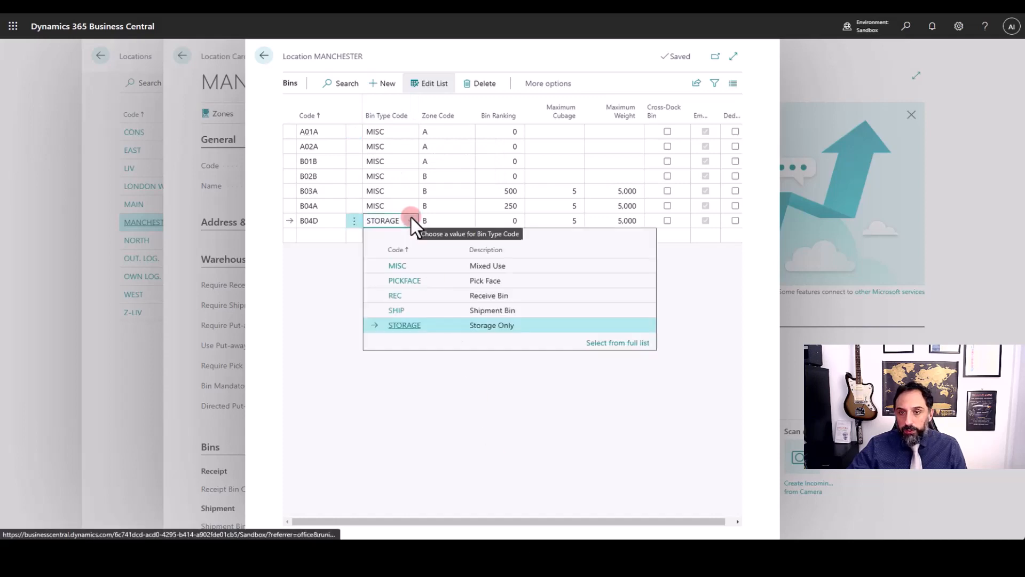
click(617, 343)
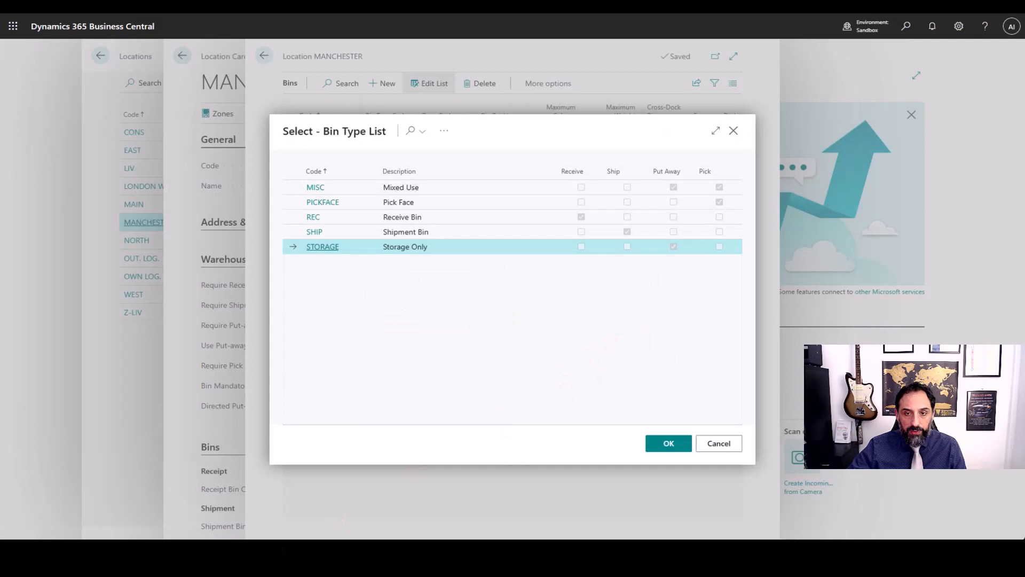
click(401, 187)
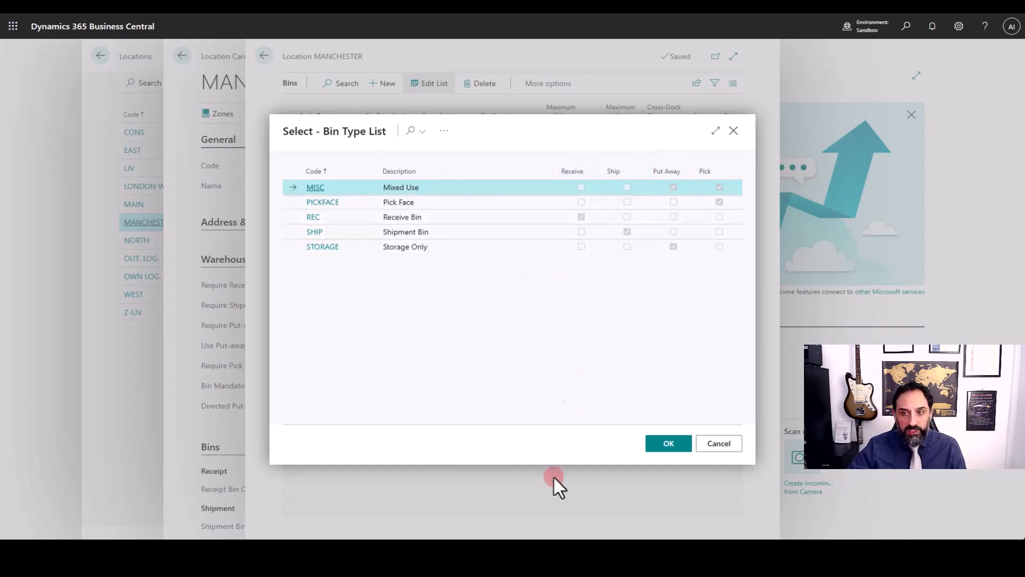
mouse_move(633, 149)
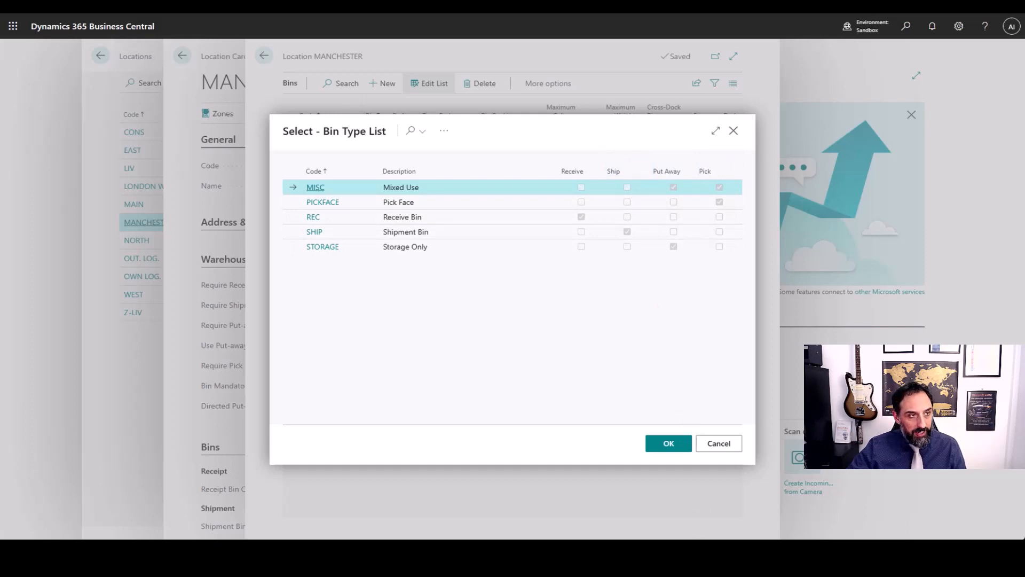
mouse_move(666, 171)
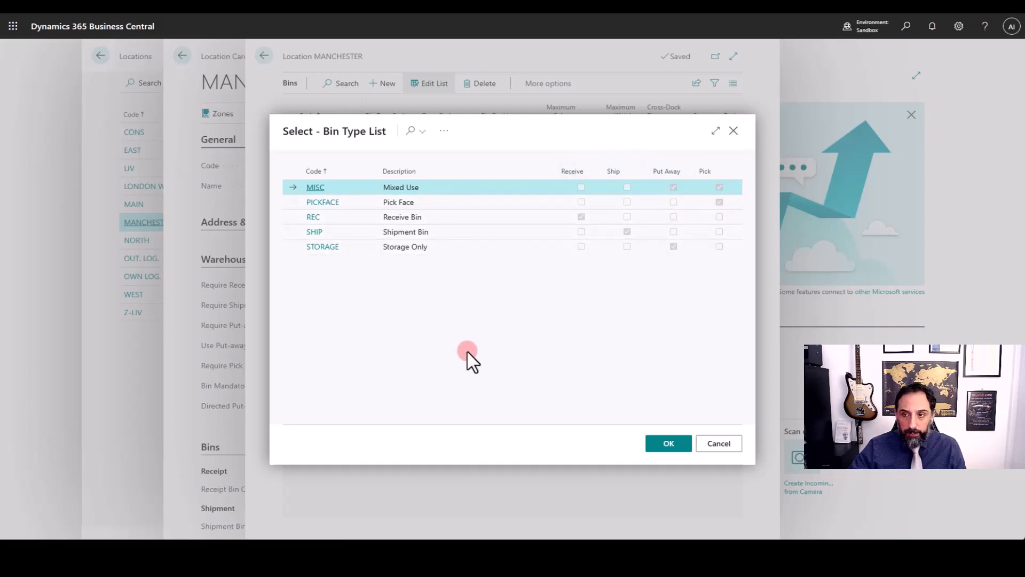
click(322, 201)
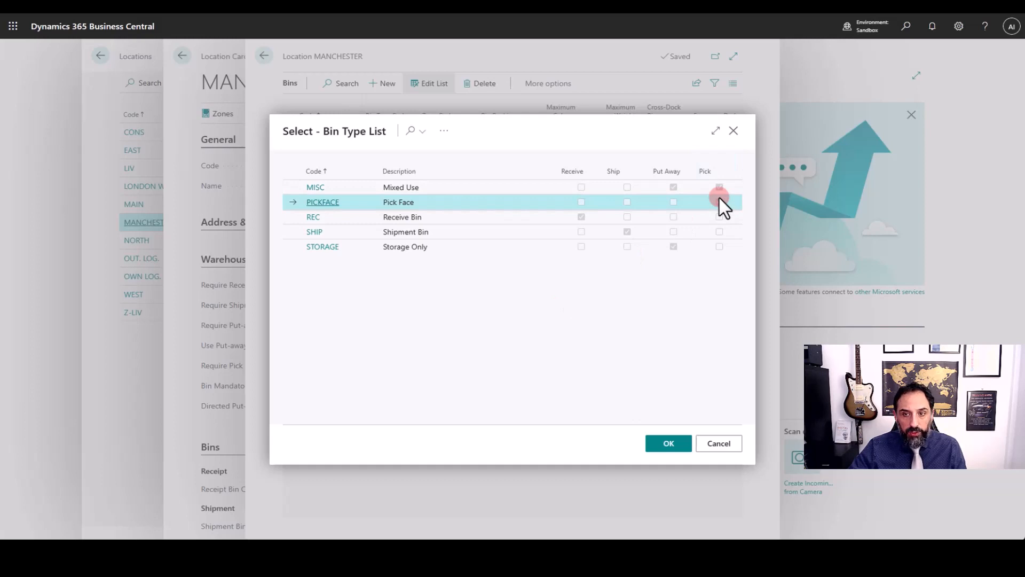
click(719, 202)
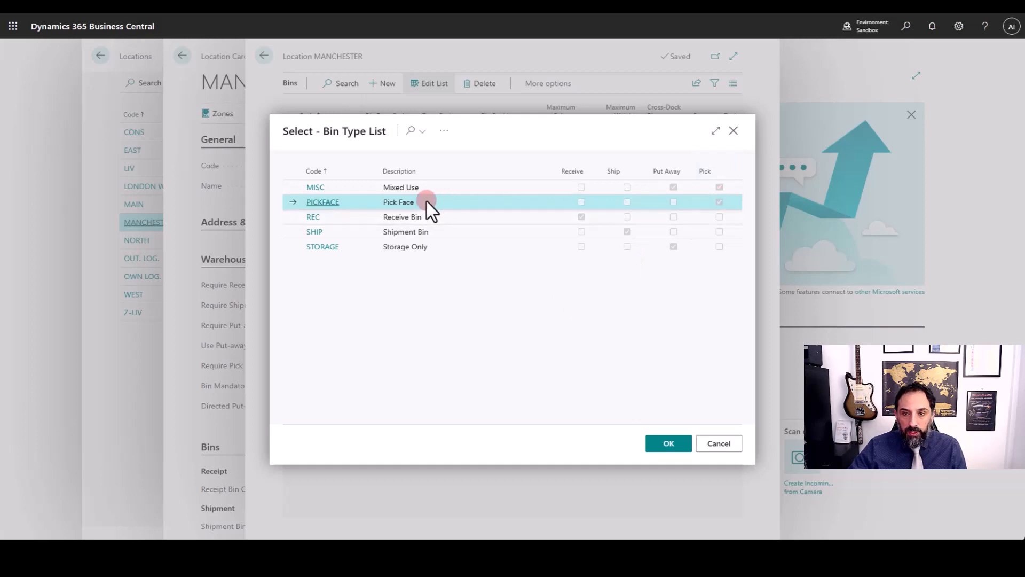
click(425, 201)
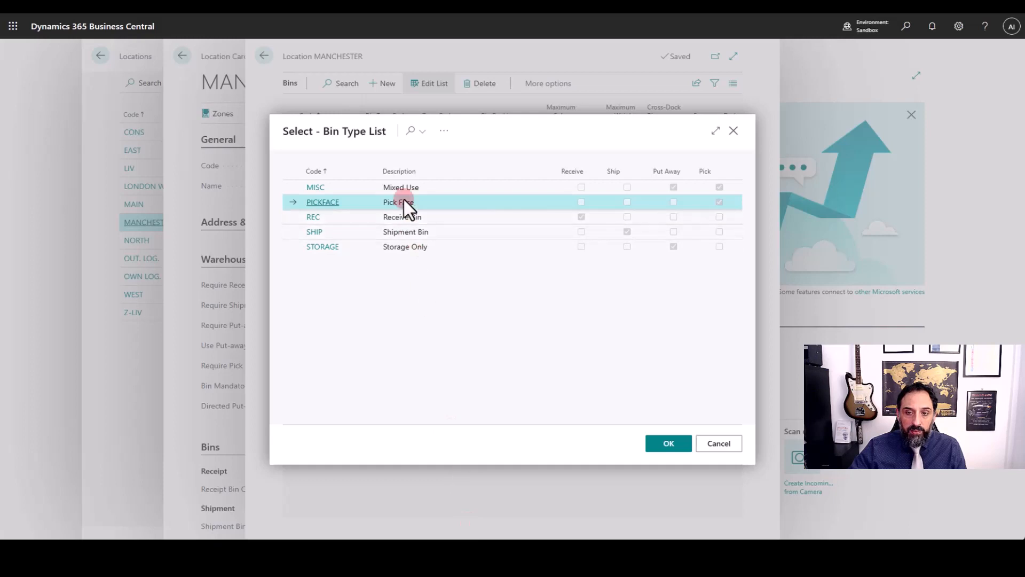
mouse_move(402, 201)
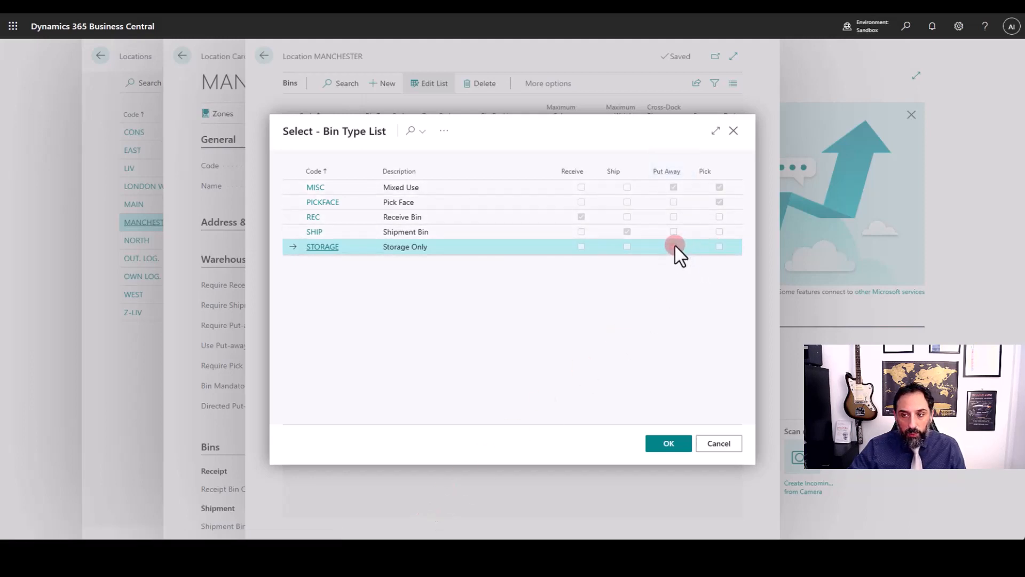
click(673, 246)
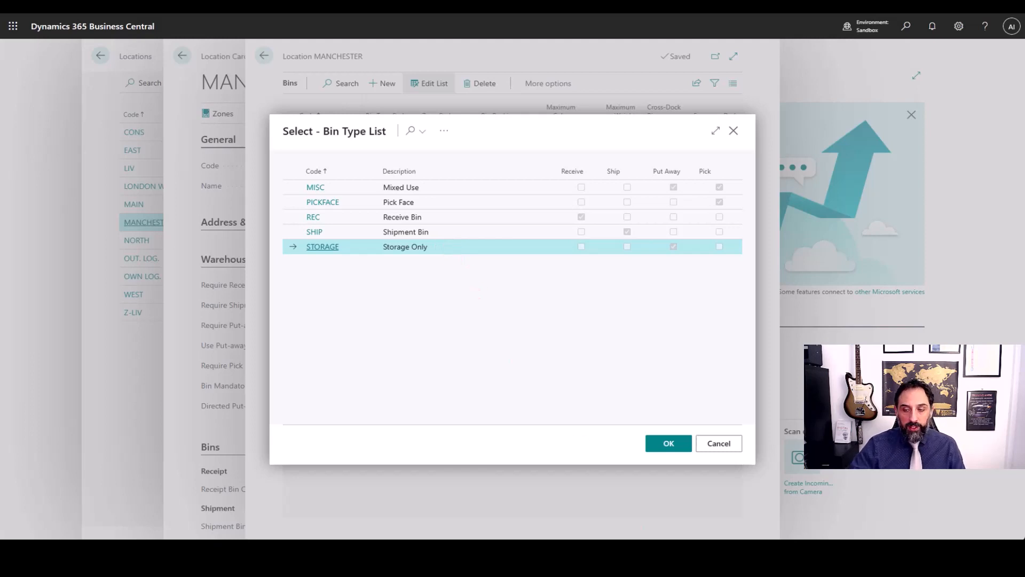
Step: Keep STORAGE for B04D, then add bin B05A as a PICKFACE bin in zone B
click(667, 444)
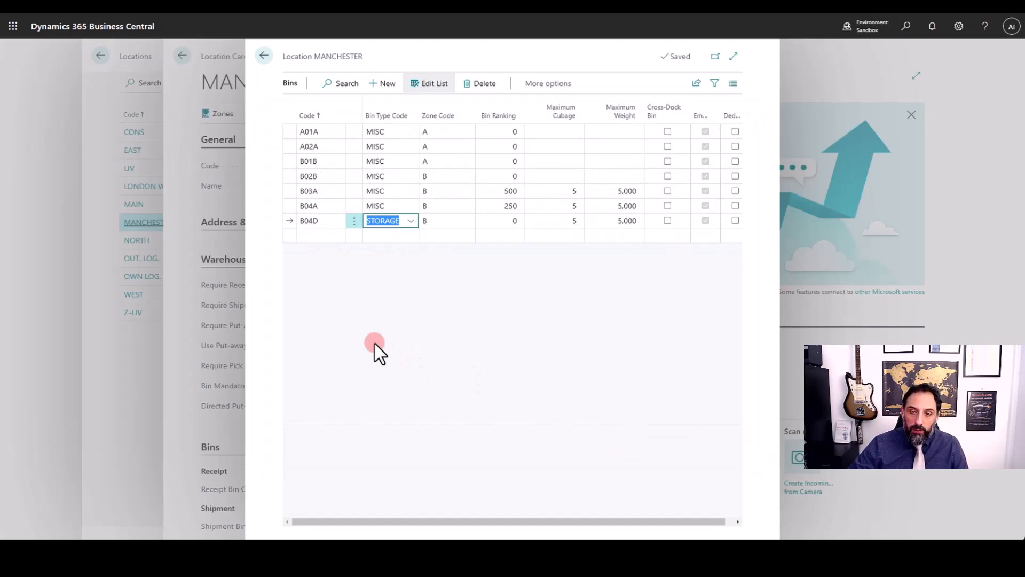
mouse_move(314, 259)
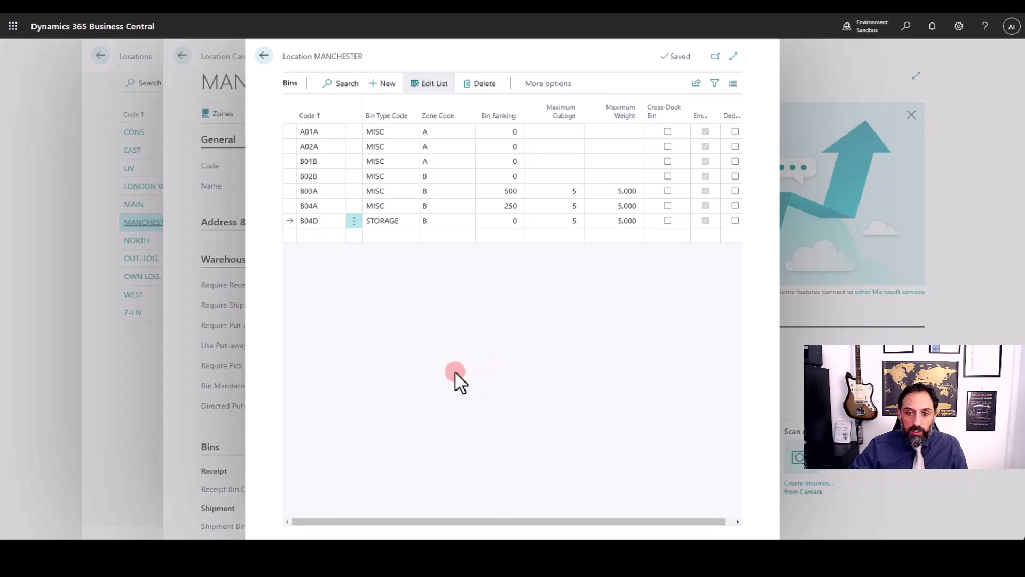
click(309, 221)
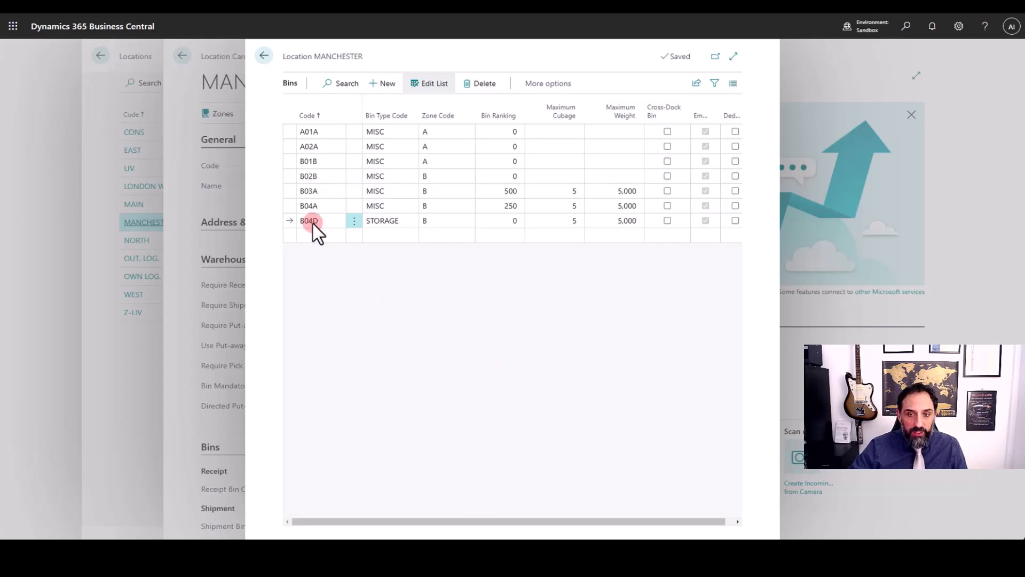
click(317, 235)
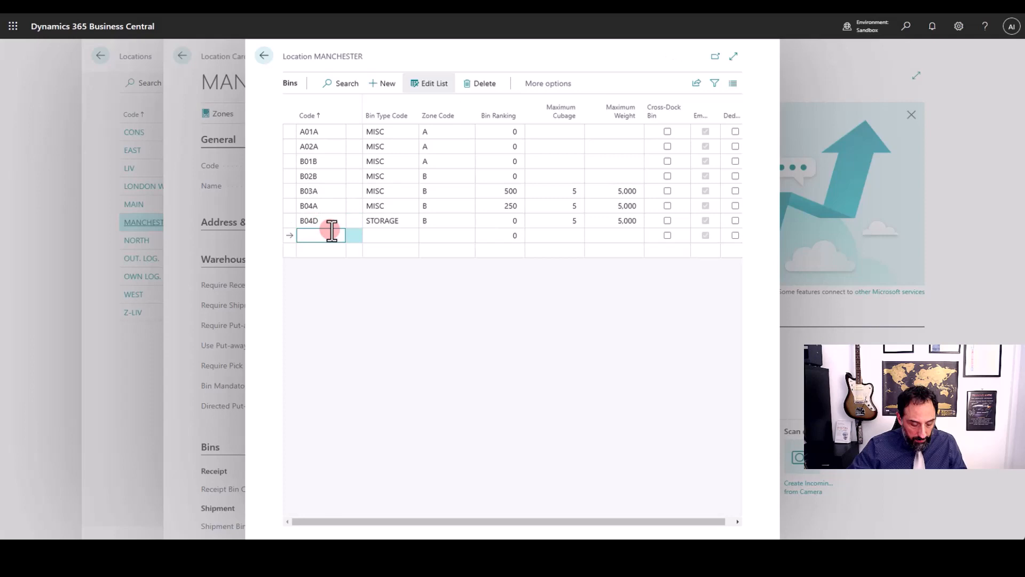
text(C)
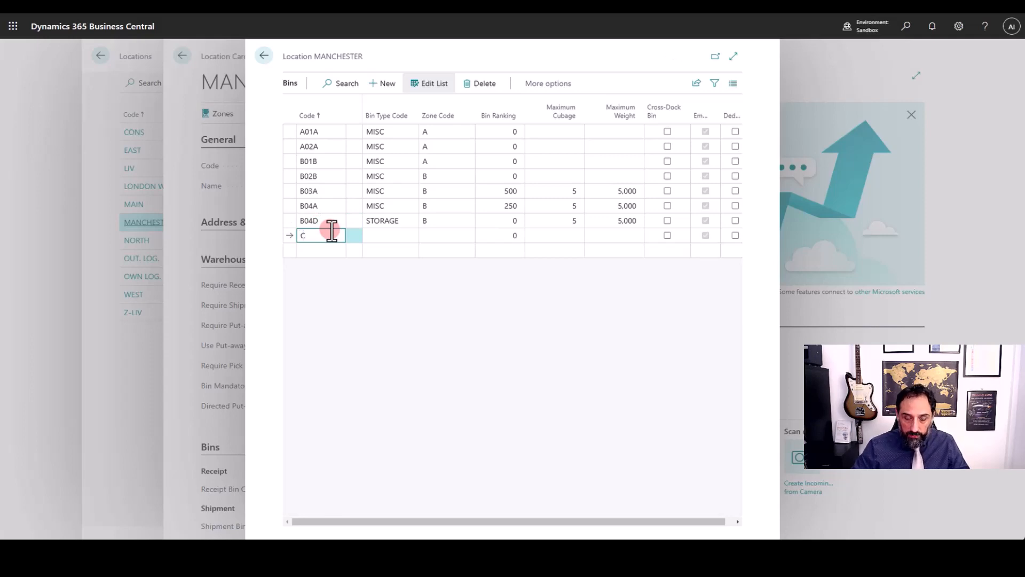
text(B)
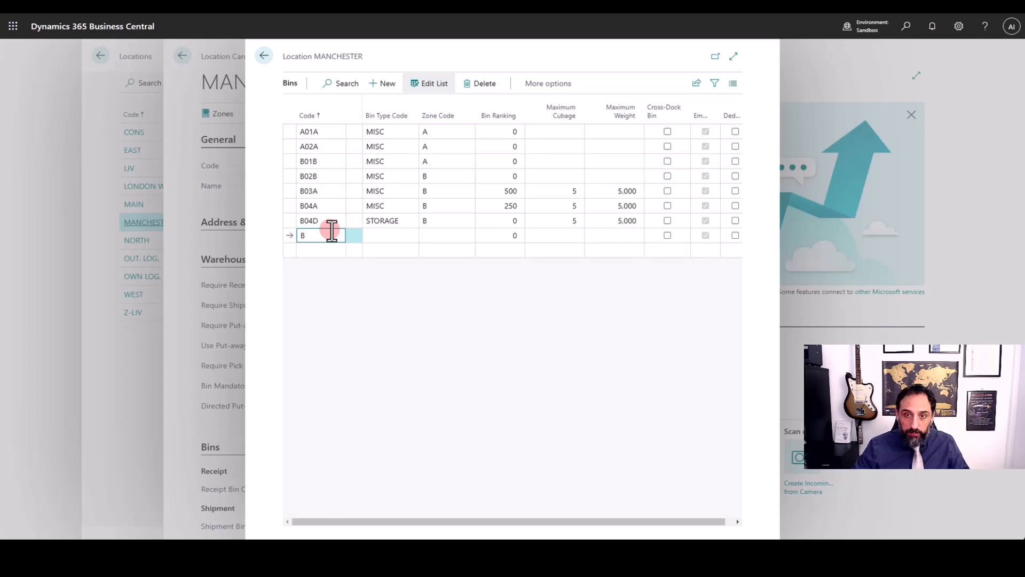
text(05A)
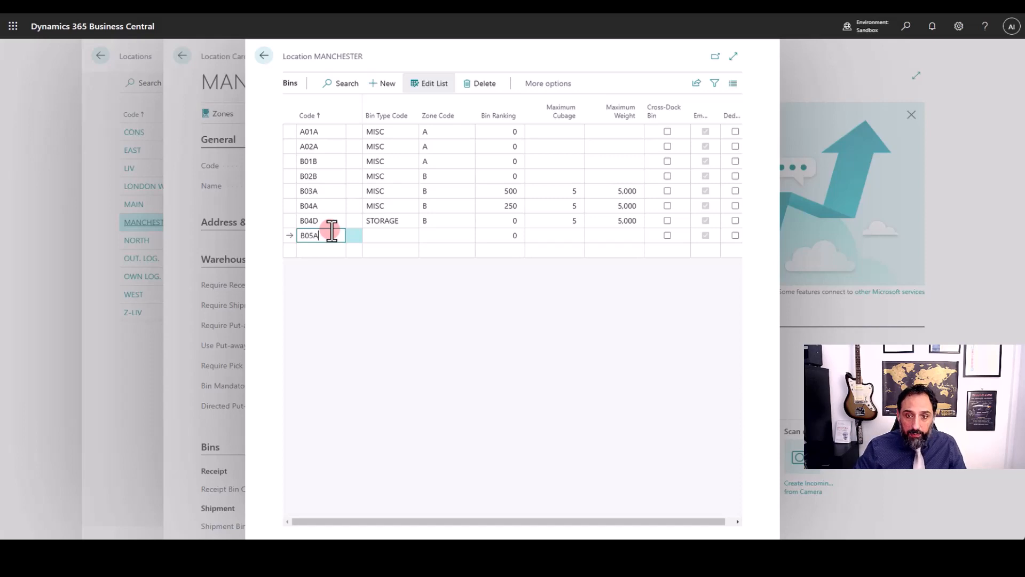
click(390, 236)
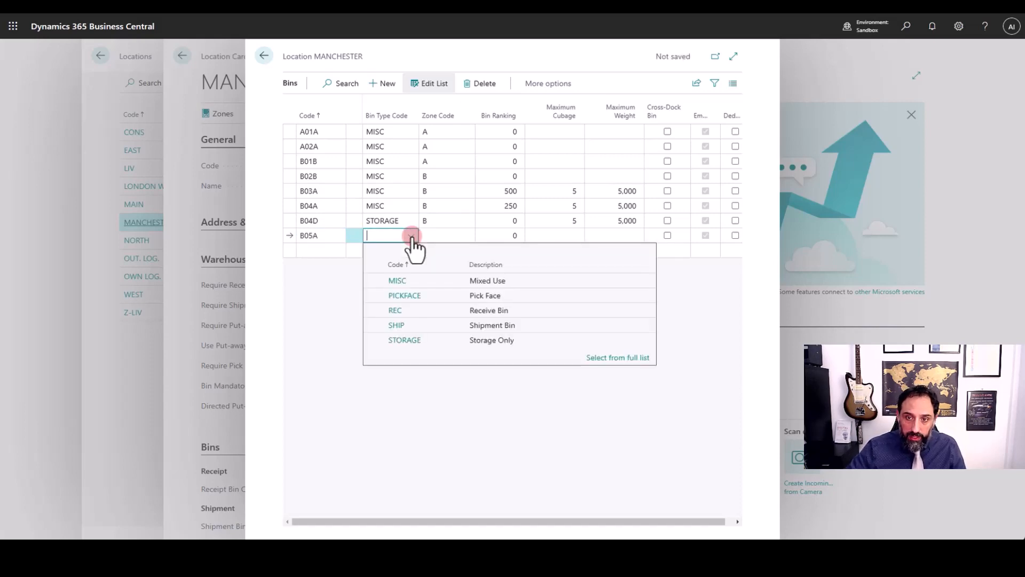
click(404, 295)
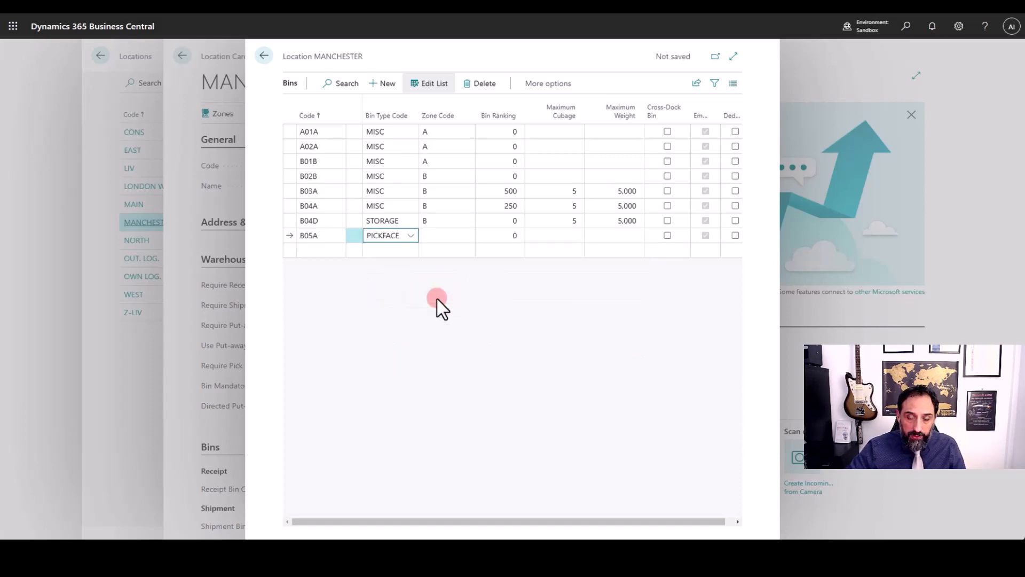
click(467, 236)
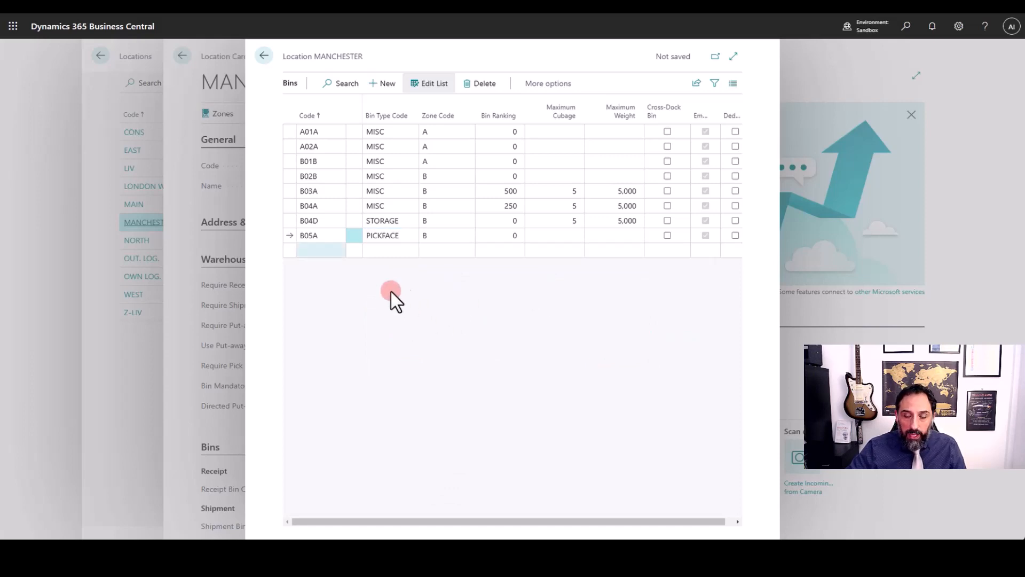
Step: Add bin B05B as a MISC bin in zone B
text(B)
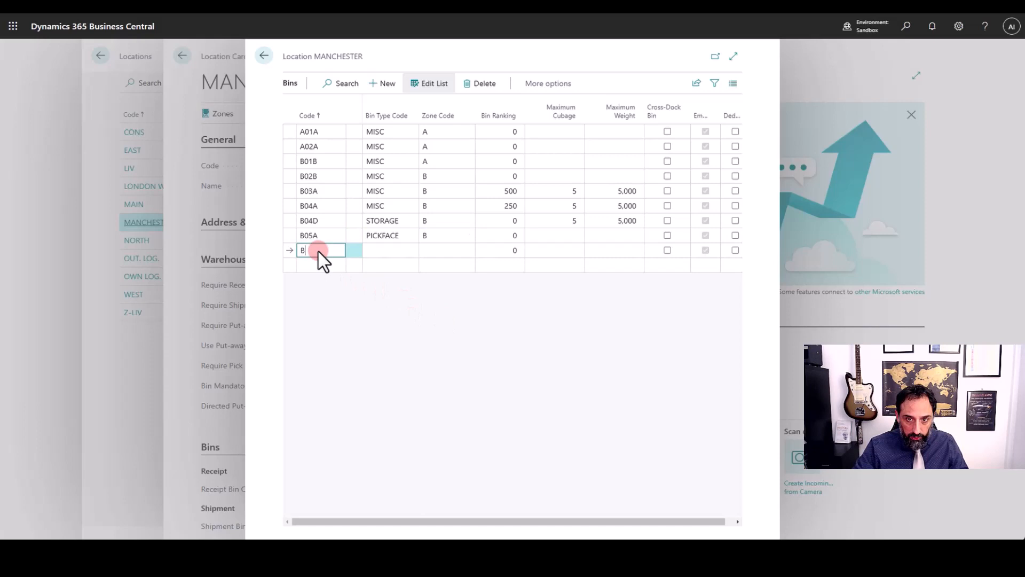
text(05B)
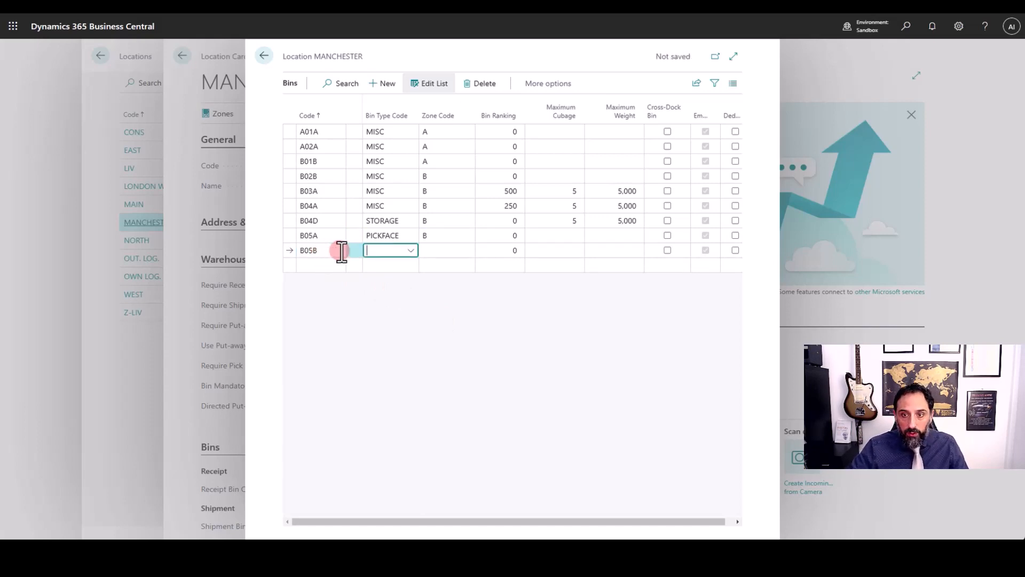
click(411, 250)
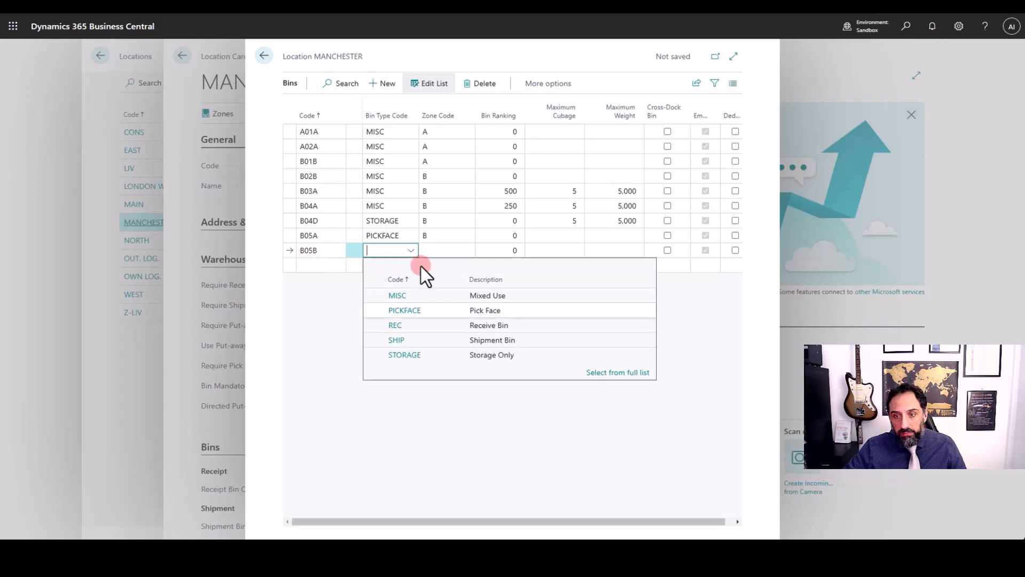
click(396, 295)
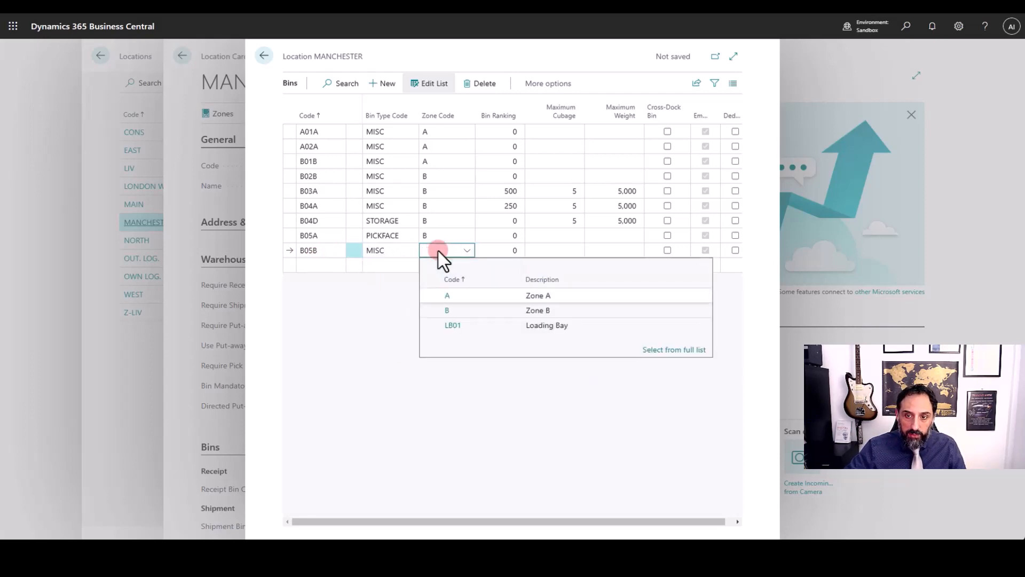
click(446, 309)
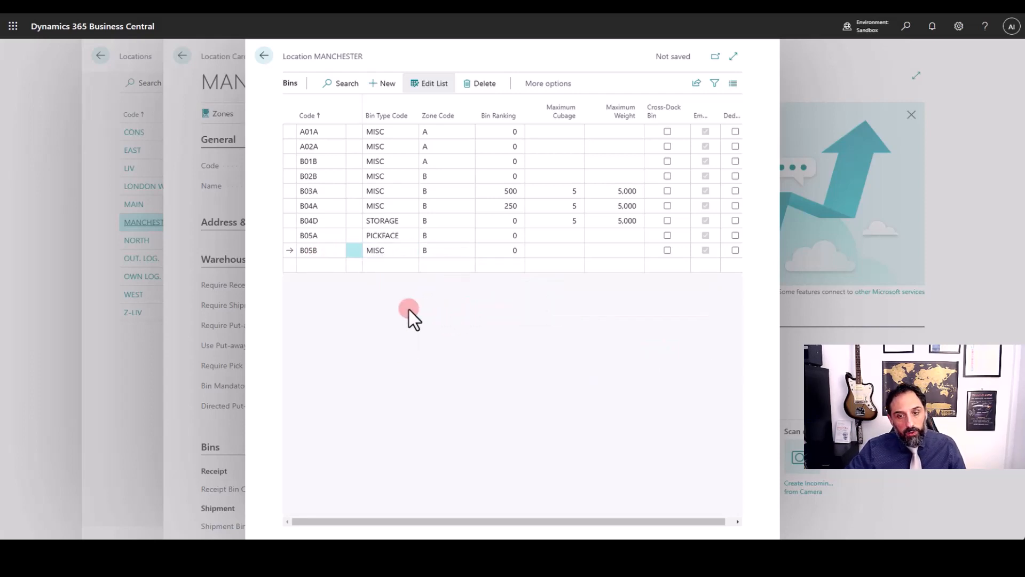
click(321, 265)
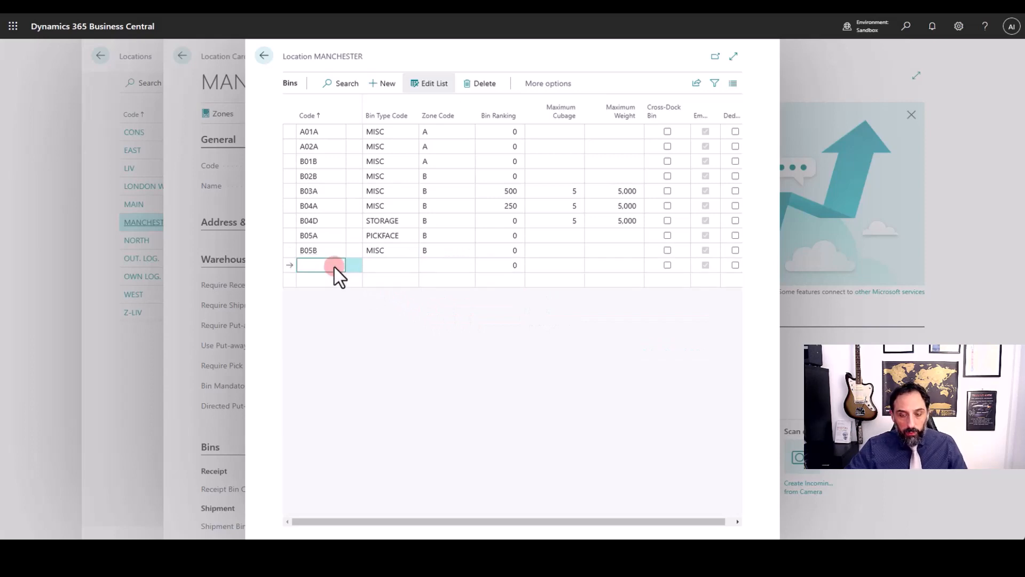
Step: Add bin LB01 with bin type REC in zone LB01
text(LB01)
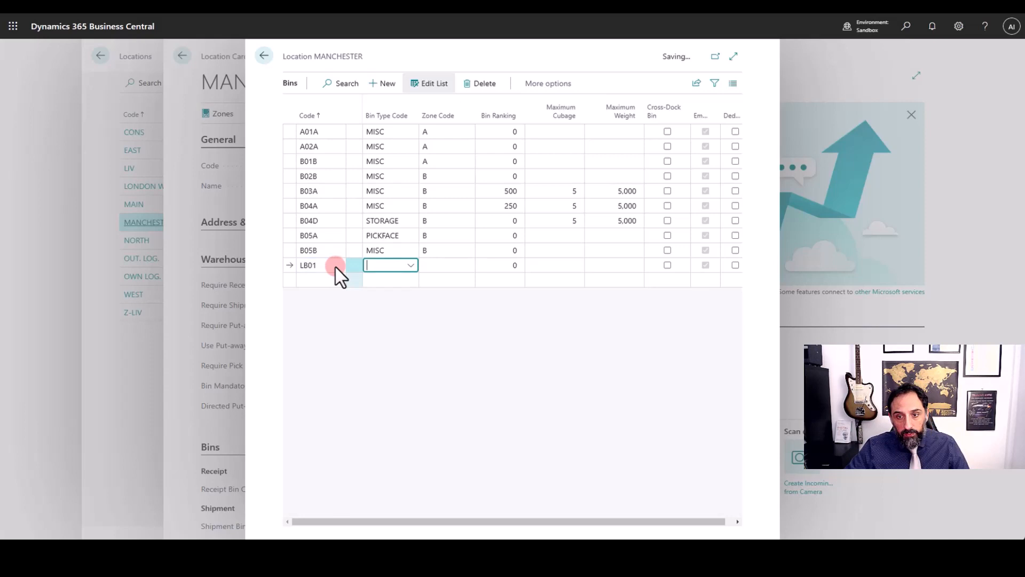
click(411, 265)
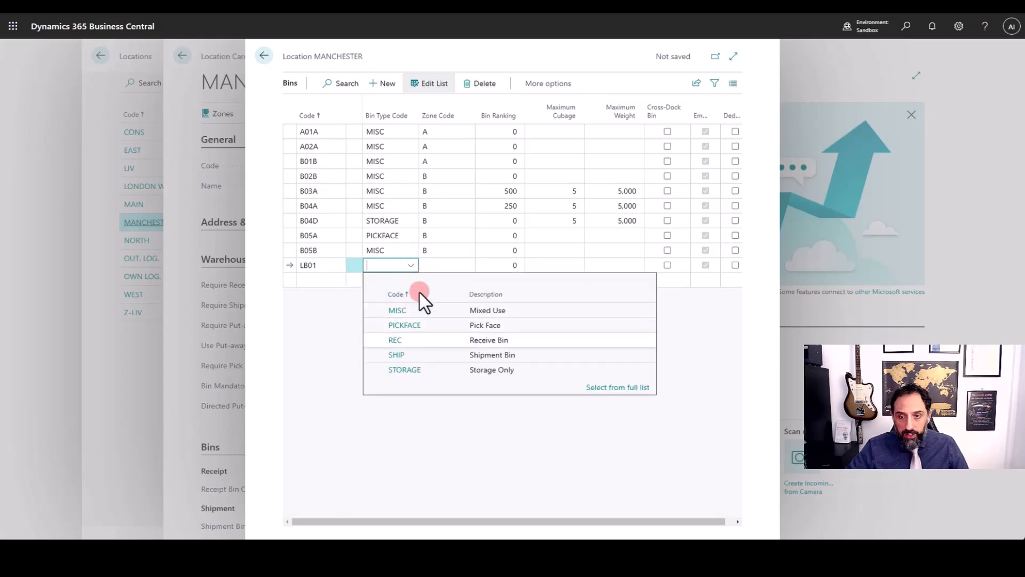
click(395, 340)
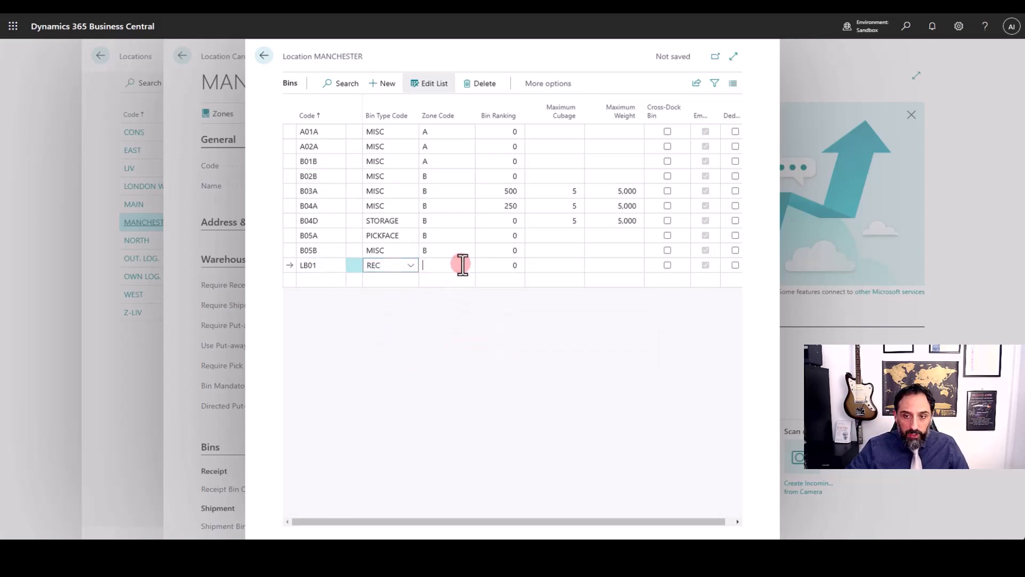
click(446, 265)
text(LB01)
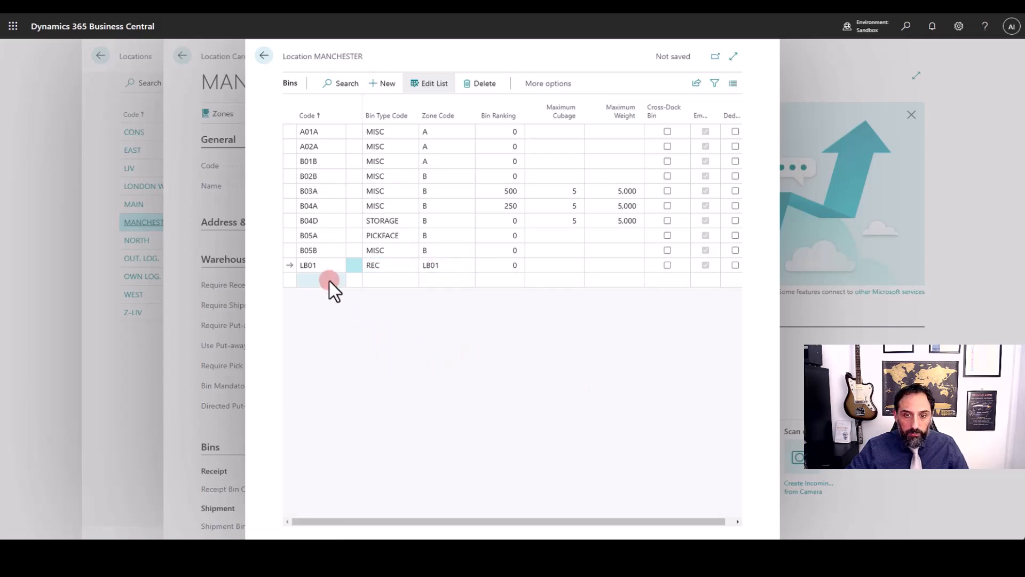
Step: Add bin SB01 with bin type SHIP in zone LB01
text(L)
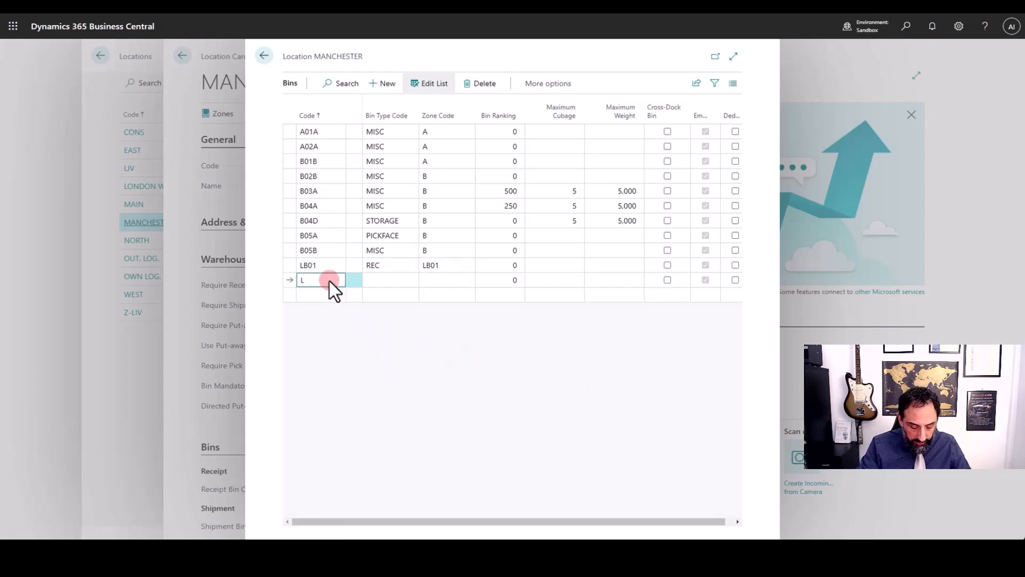
text(C)
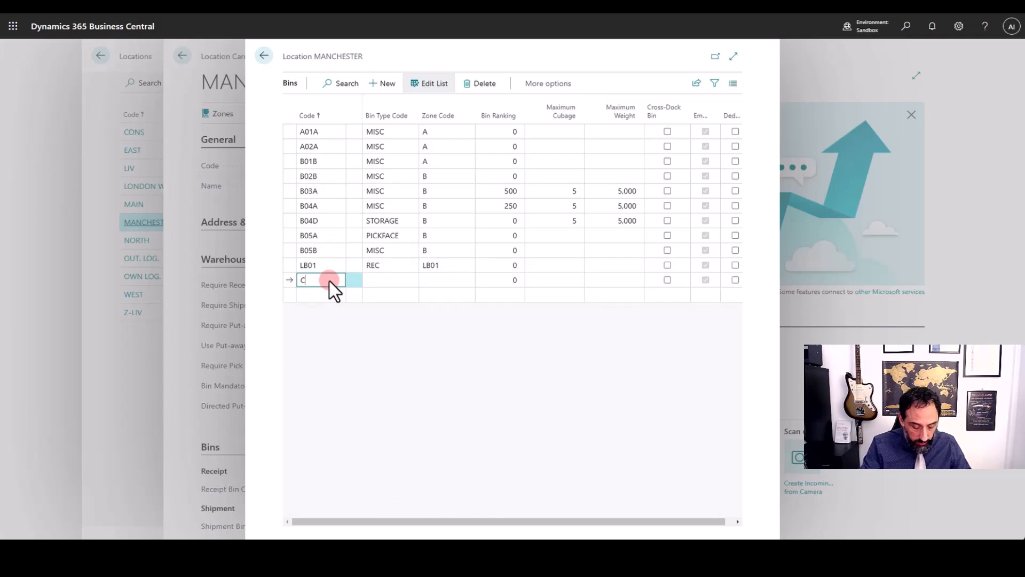
key(Backspace)
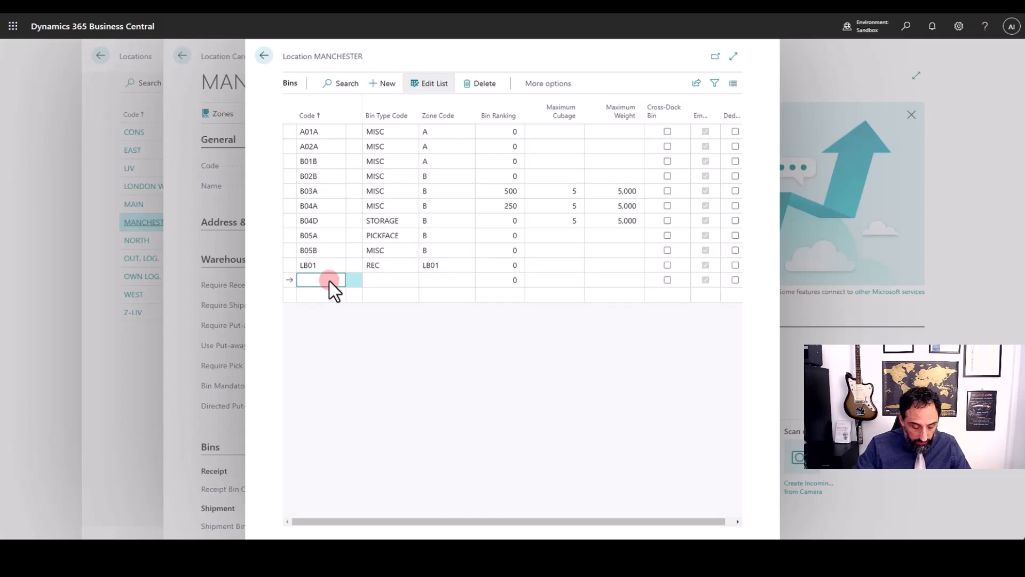
text(SB01)
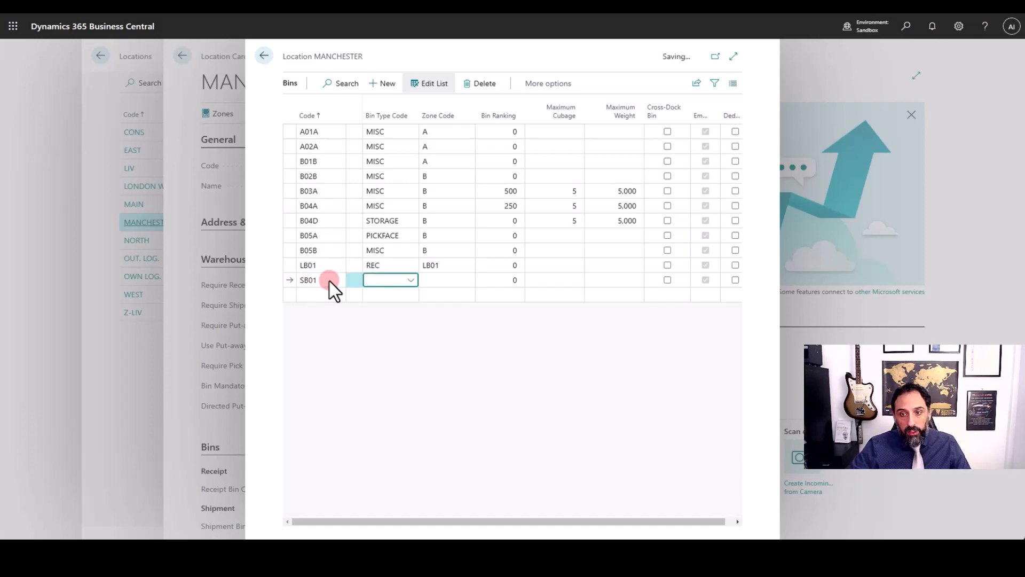
click(410, 280)
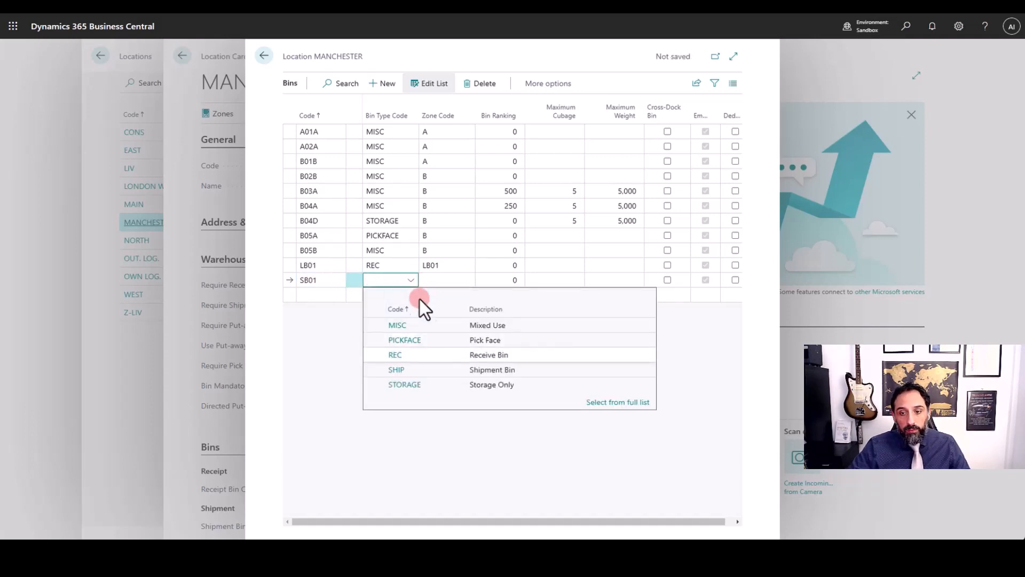
click(396, 370)
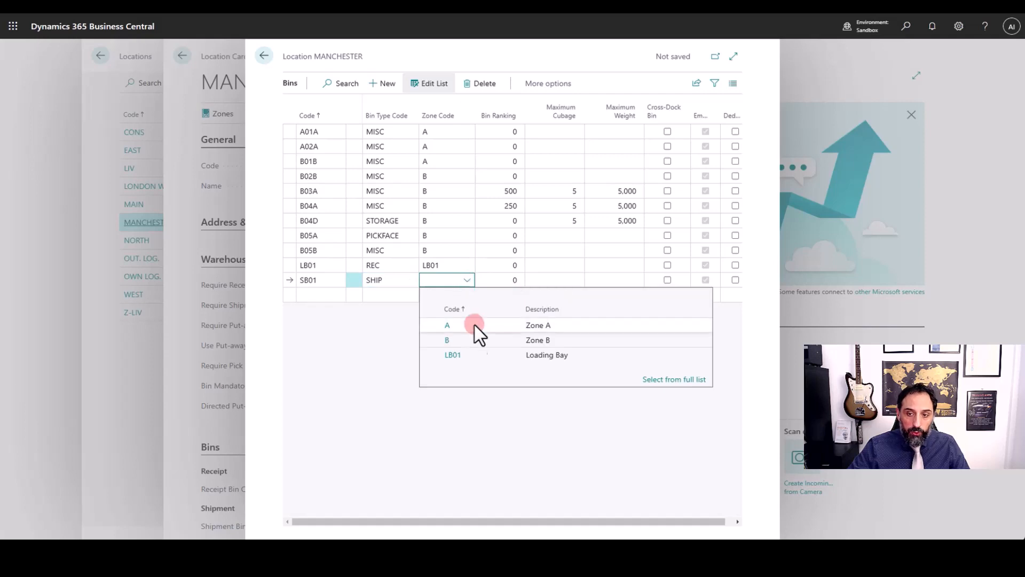
click(452, 354)
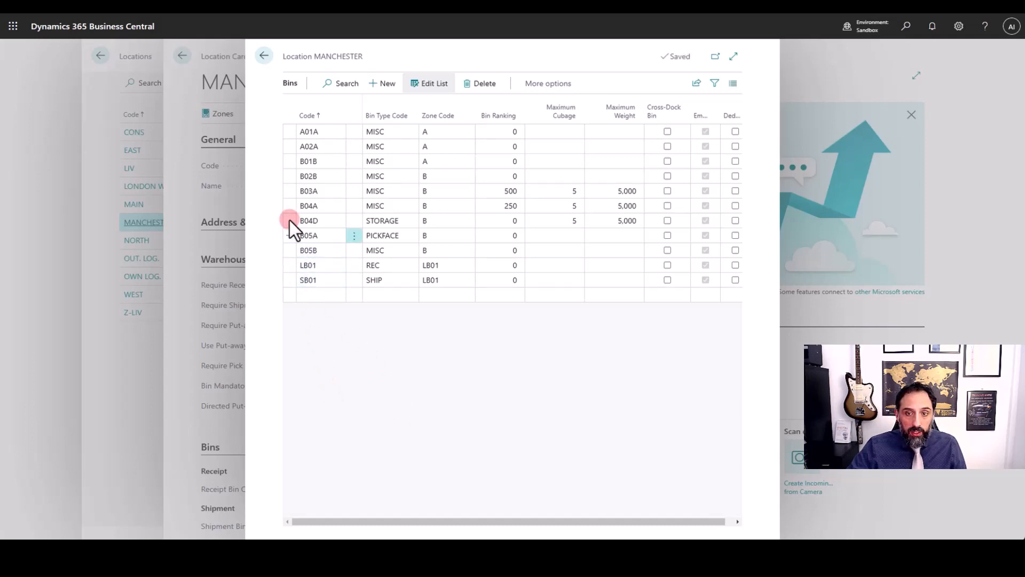
click(308, 221)
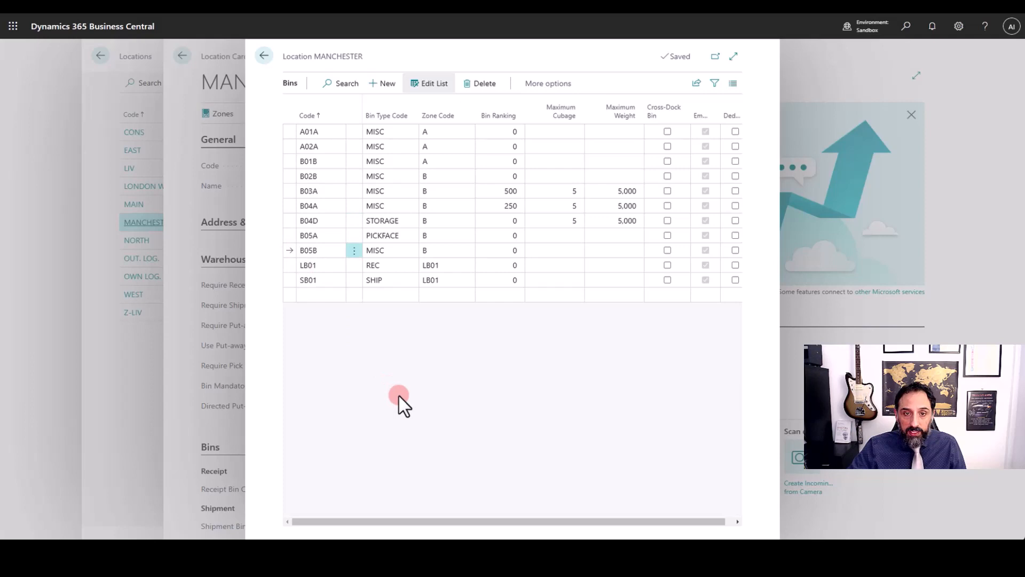
click(308, 280)
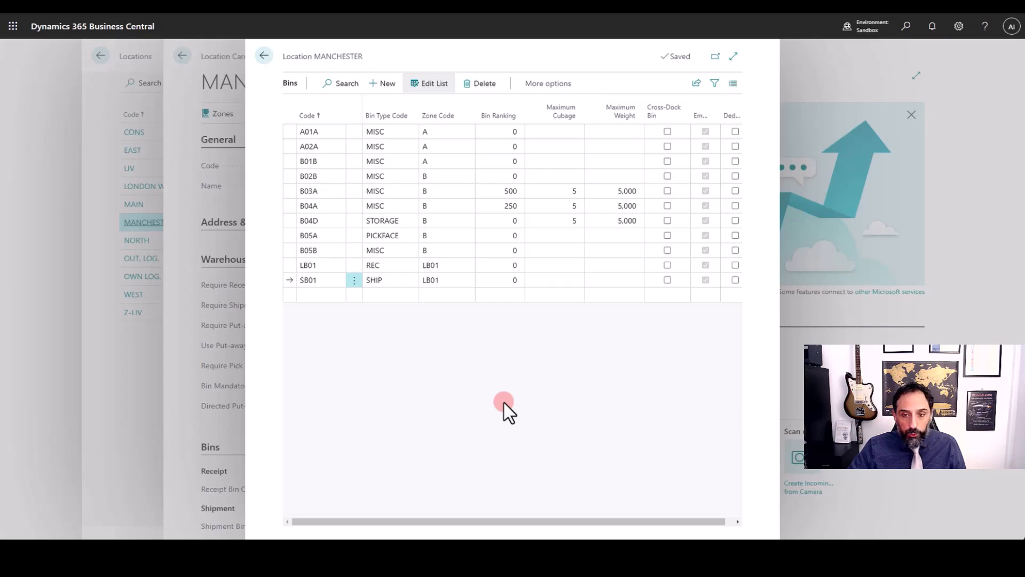
click(320, 294)
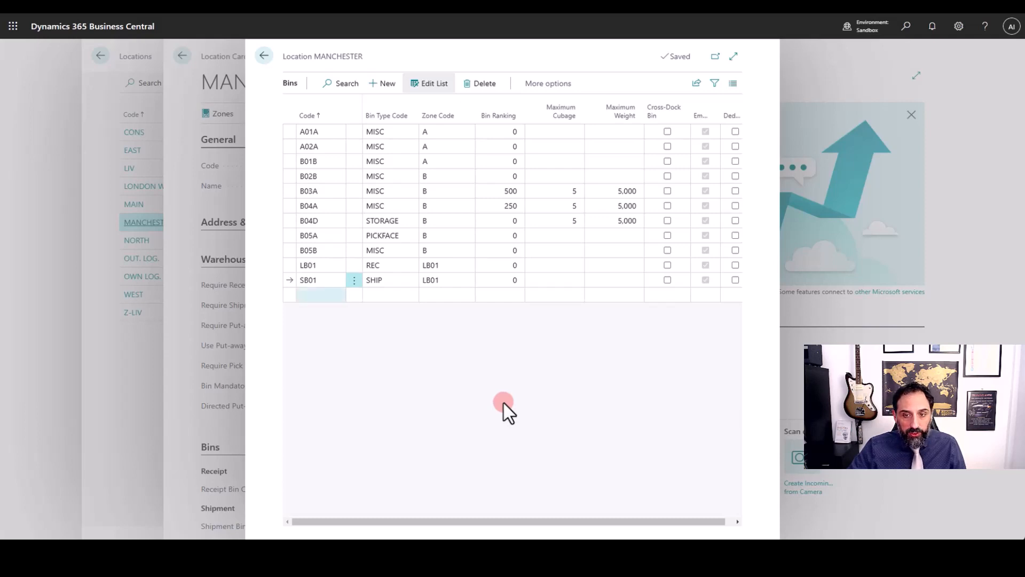